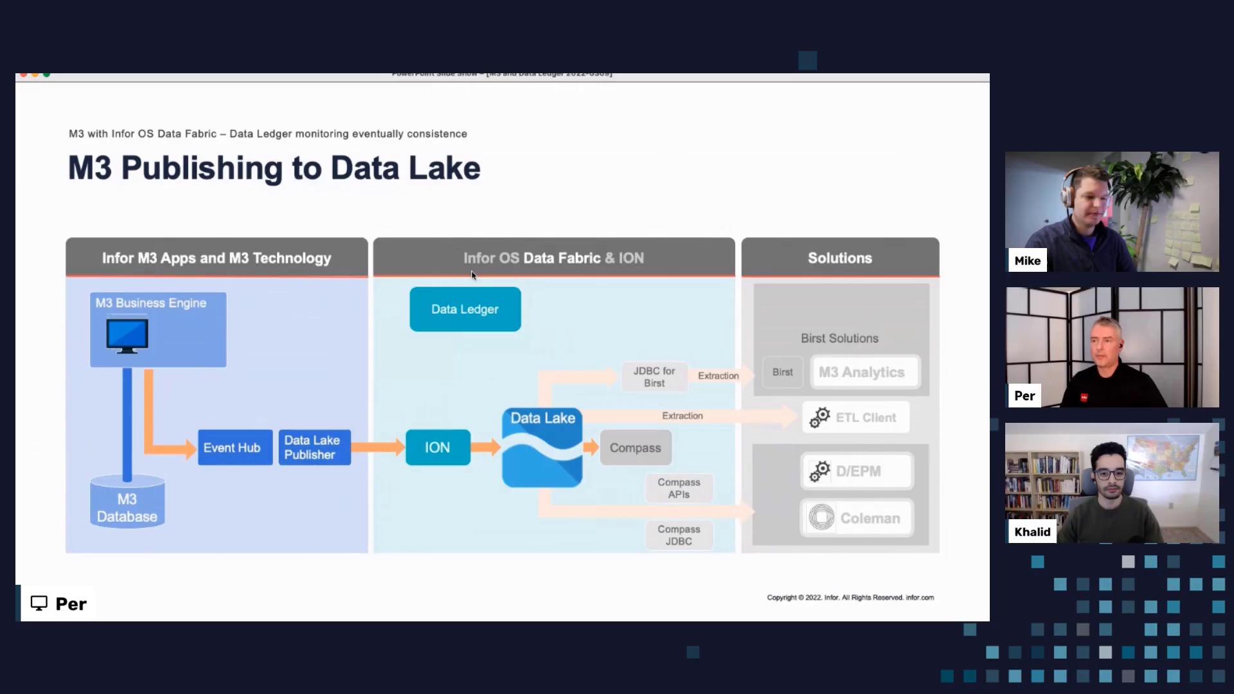
mouse_move(572, 362)
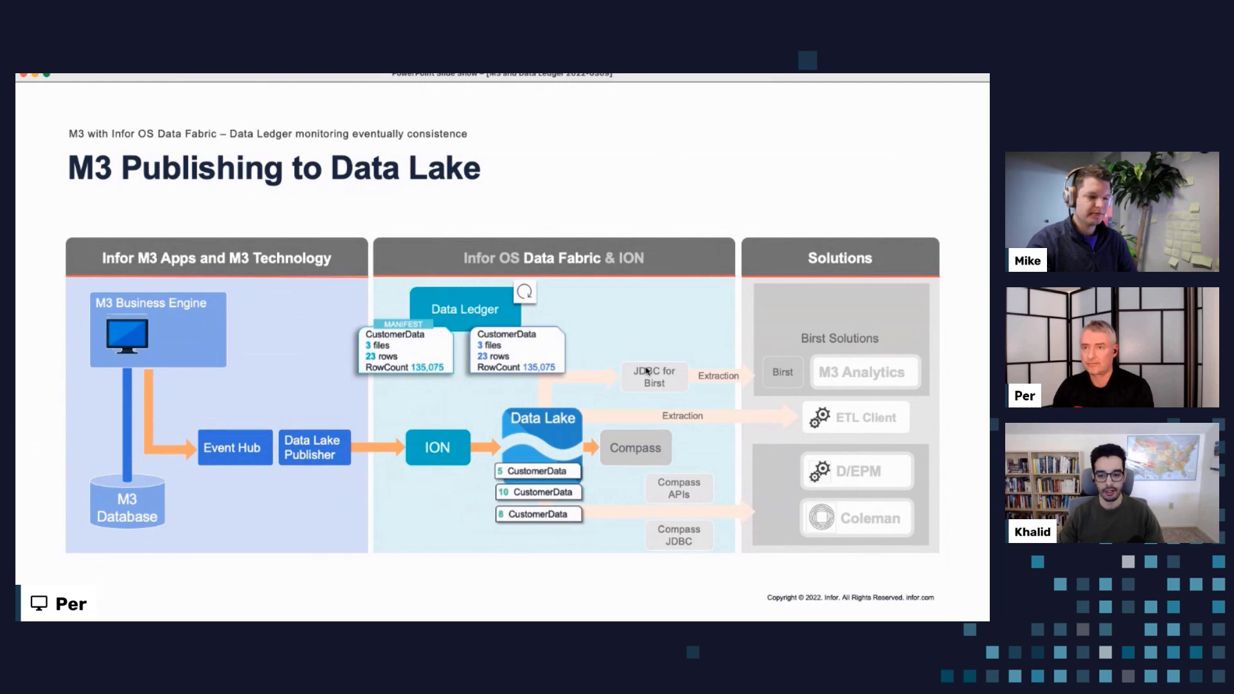
mouse_move(813, 87)
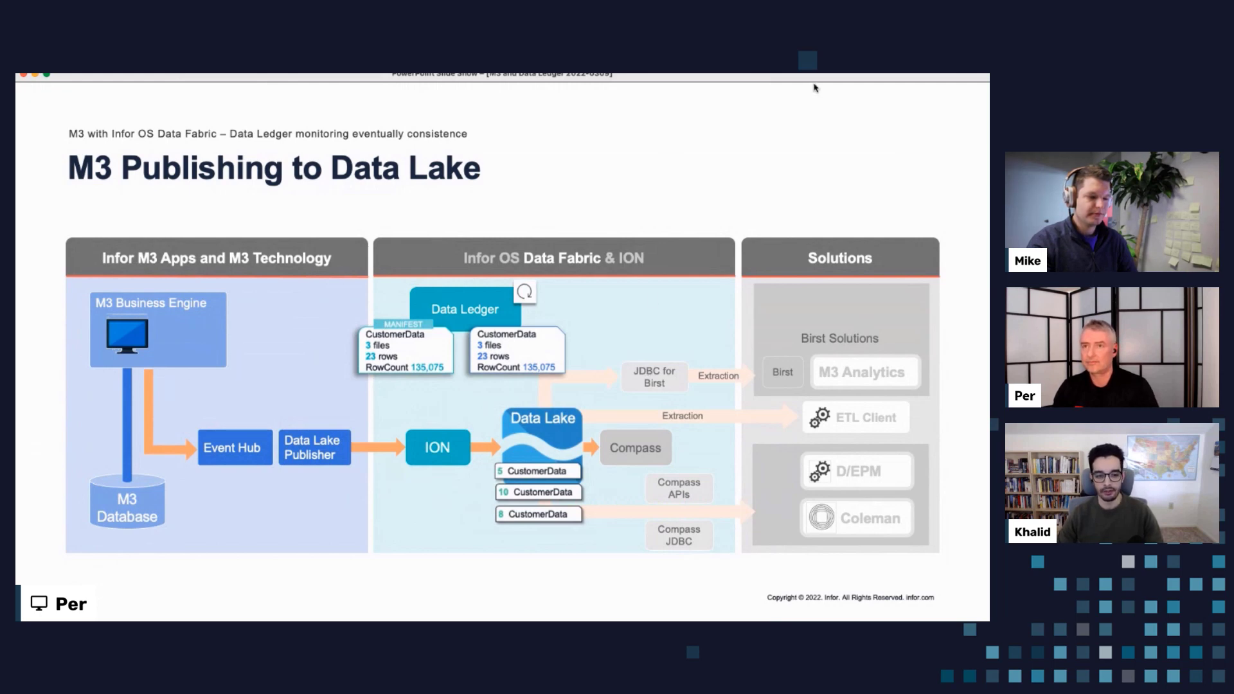
mouse_move(798, 77)
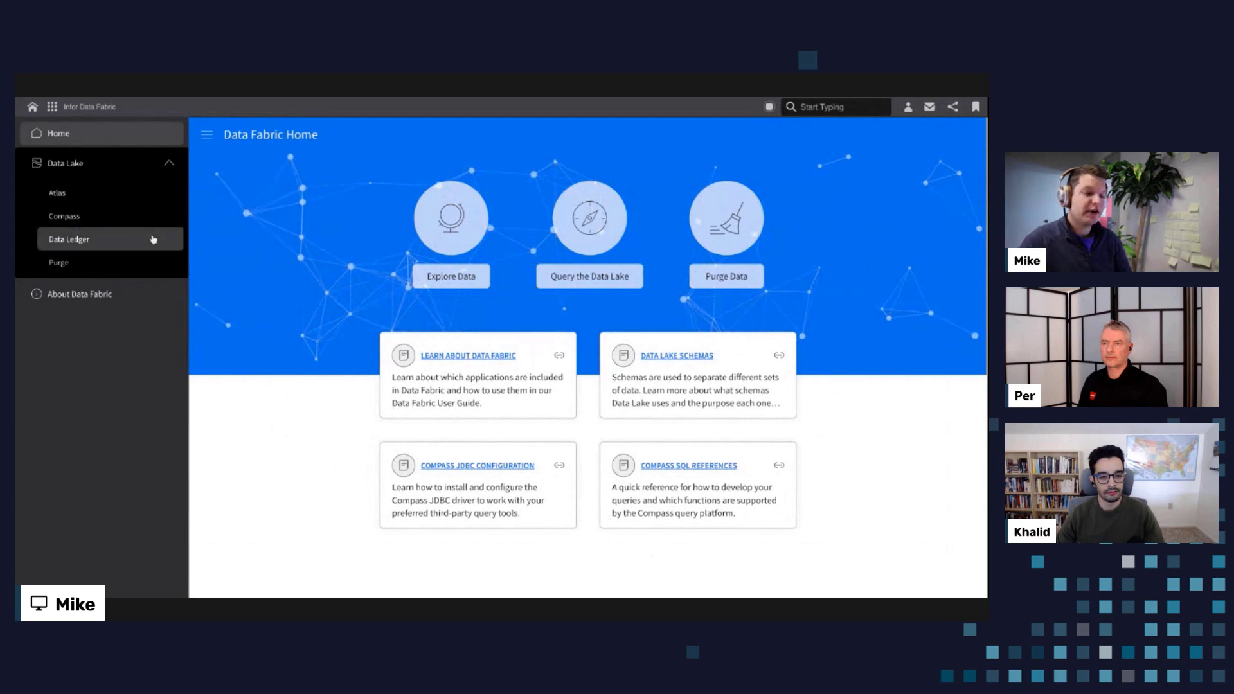
Step: Open Data Ledger from the Data Lake section of the left navigation
click(69, 239)
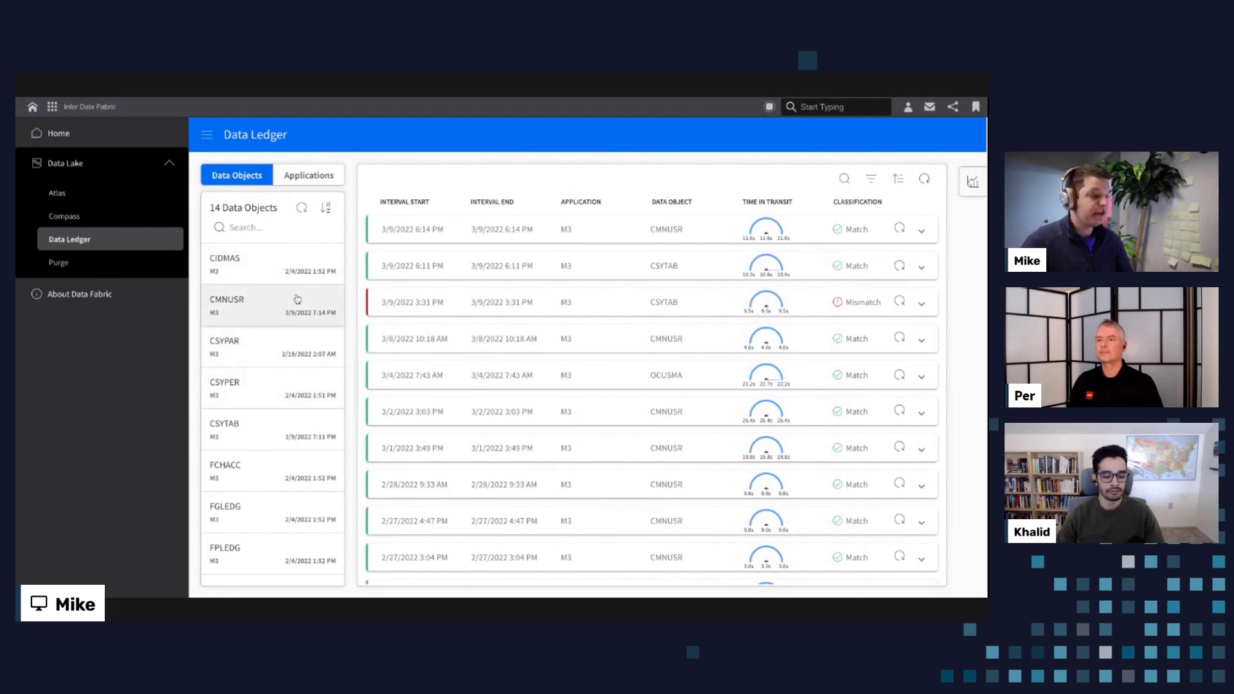
mouse_move(272, 298)
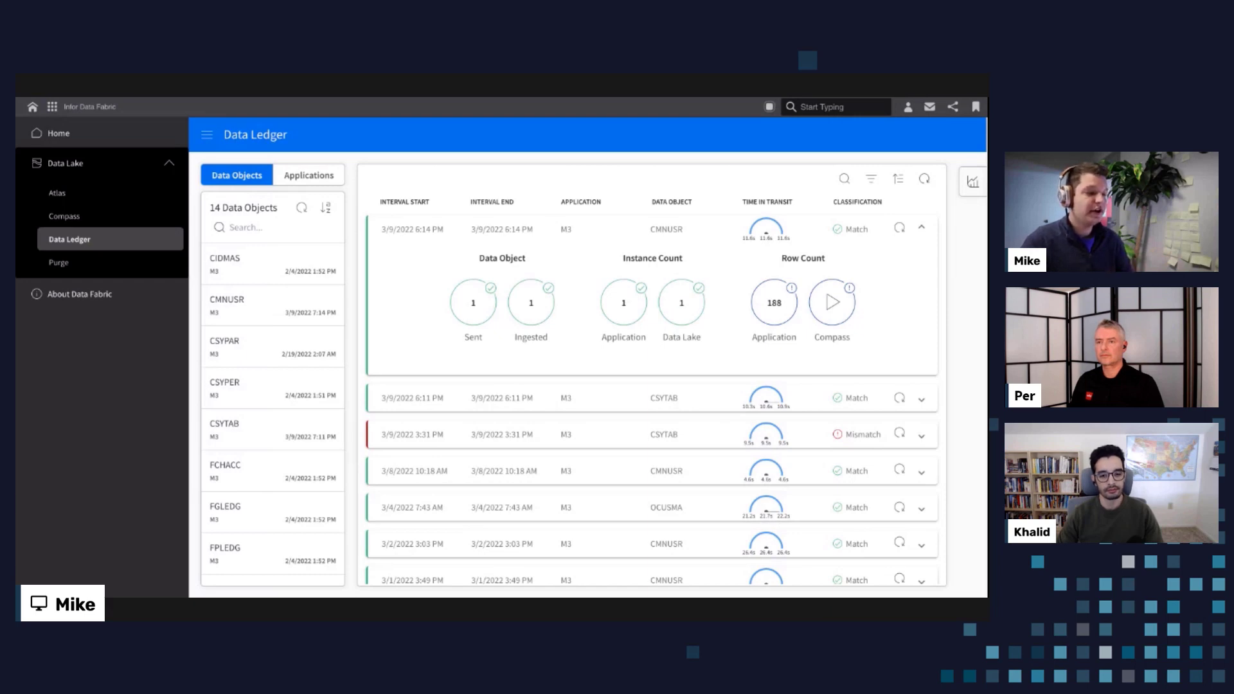
Step: Expand the first CMNUSR Match row to reveal sent, ingested, instance and row counts
click(872, 178)
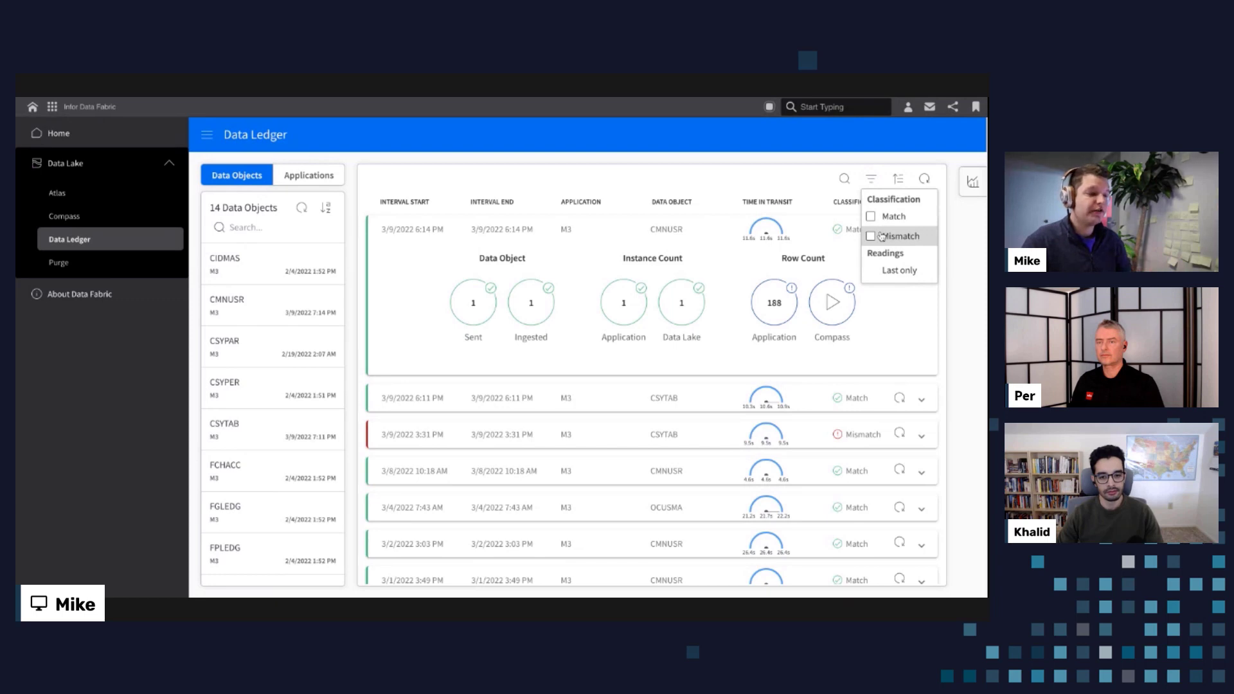
Step: Filter the Data Ledger classification to Mismatch, leaving the CSYTAB reading
click(893, 236)
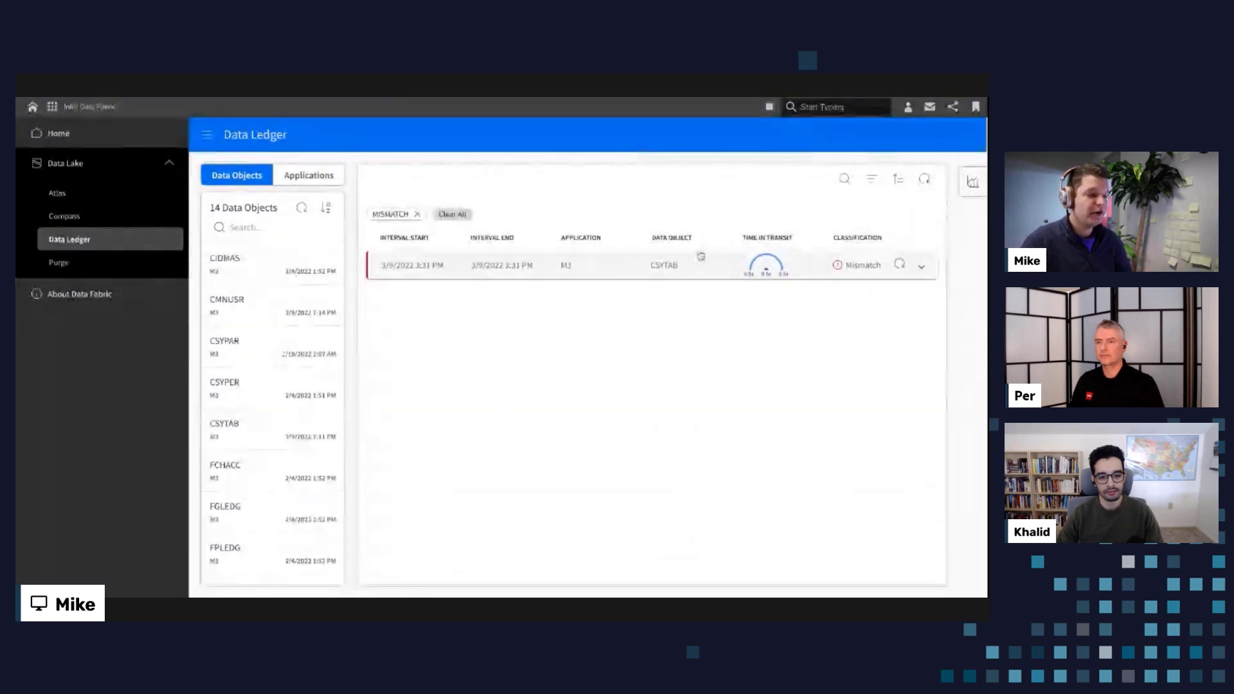
click(919, 266)
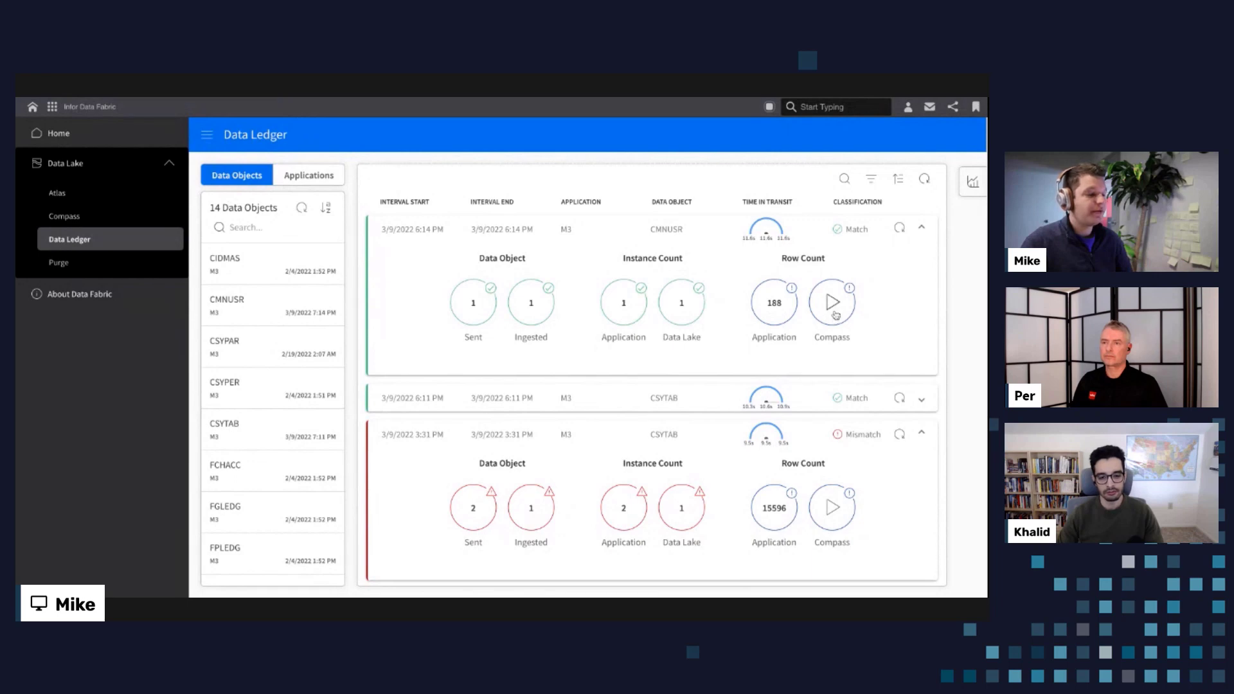
mouse_move(831, 303)
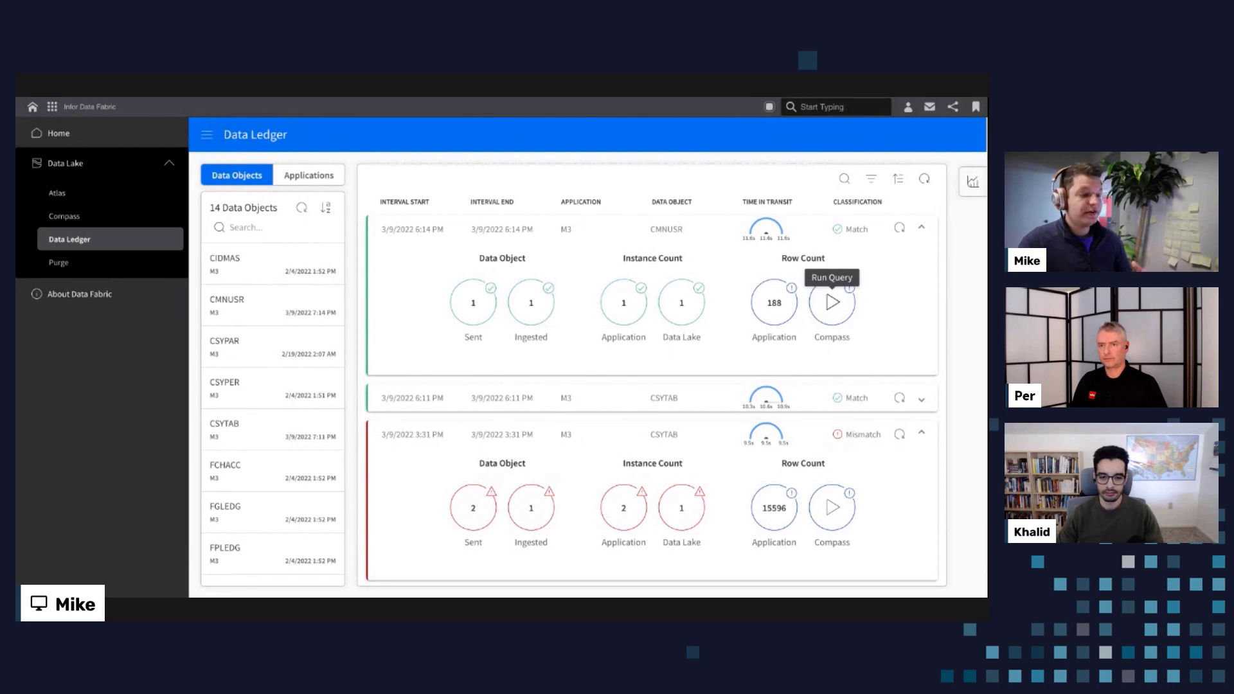
mouse_move(764, 235)
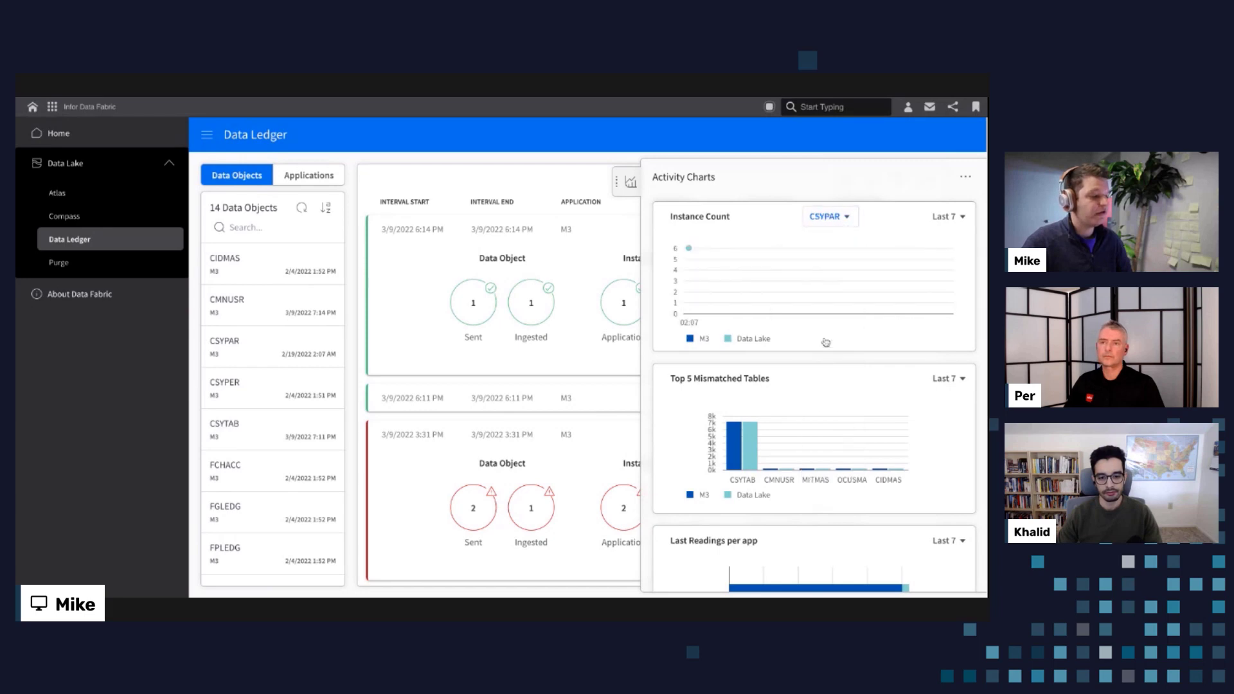
Step: Open the CSYPAR data object dropdown in the Instance Count chart
click(829, 216)
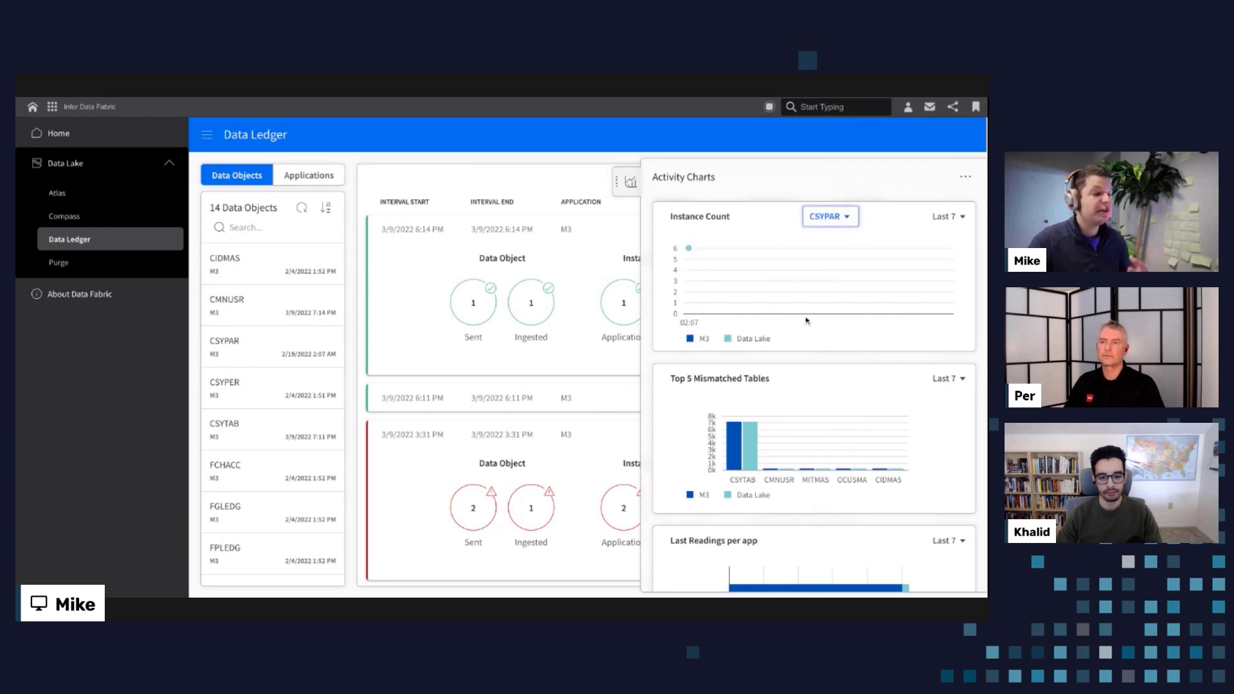